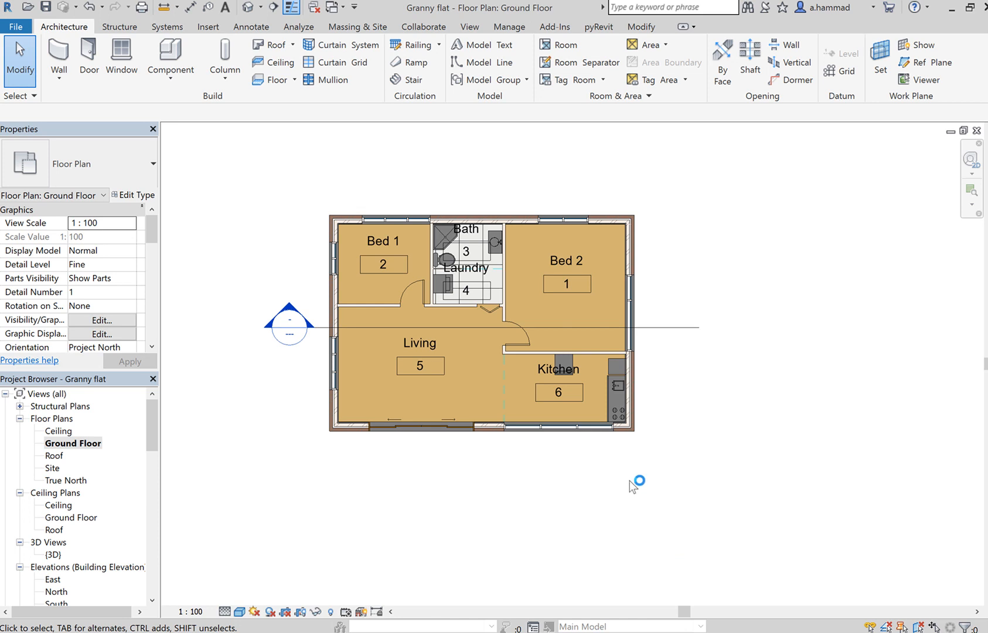
mouse_move(741, 390)
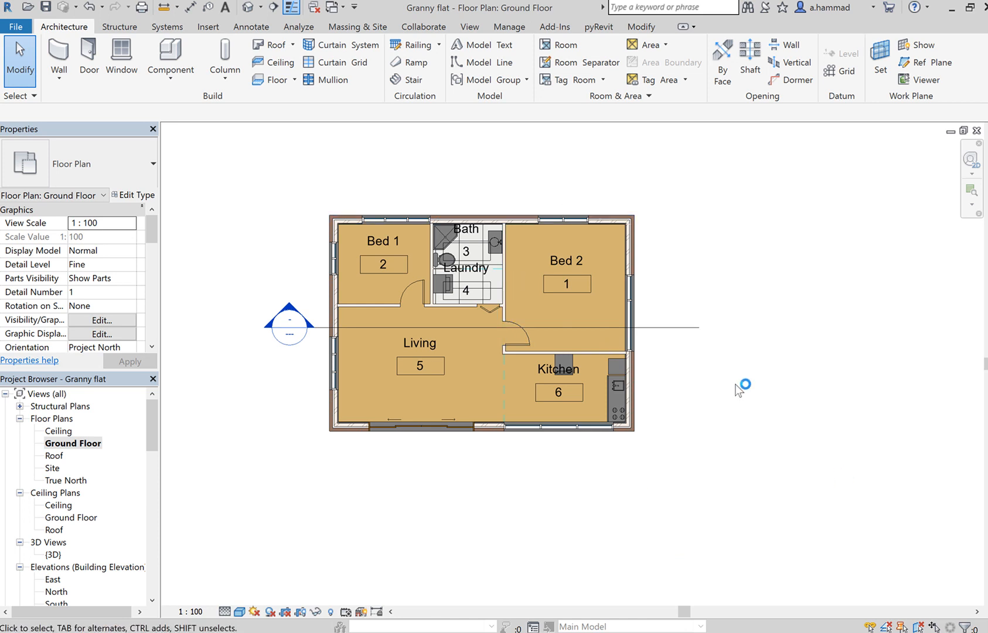
mouse_move(408, 525)
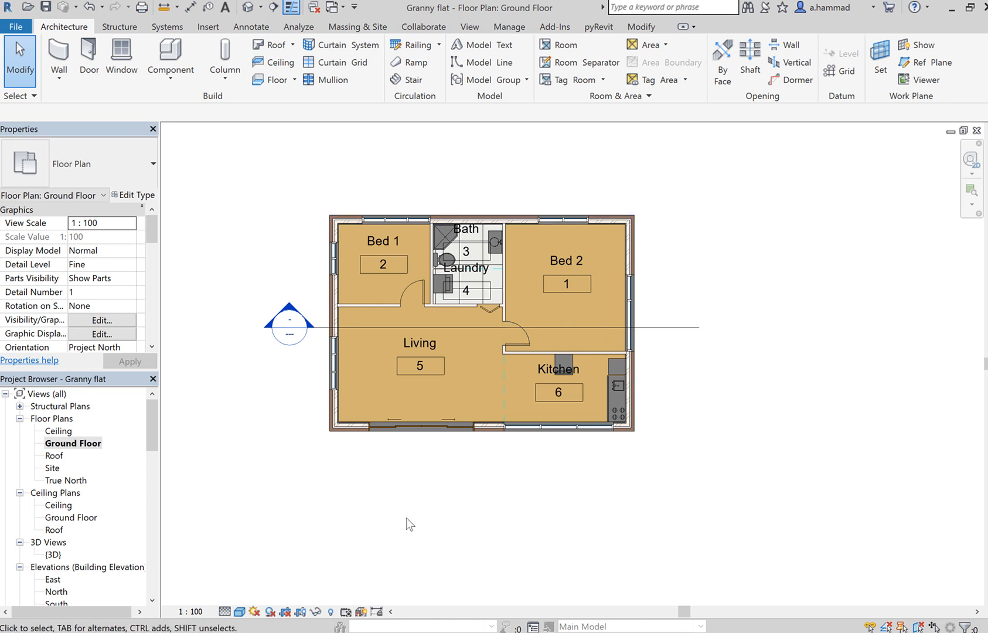
mouse_move(773, 567)
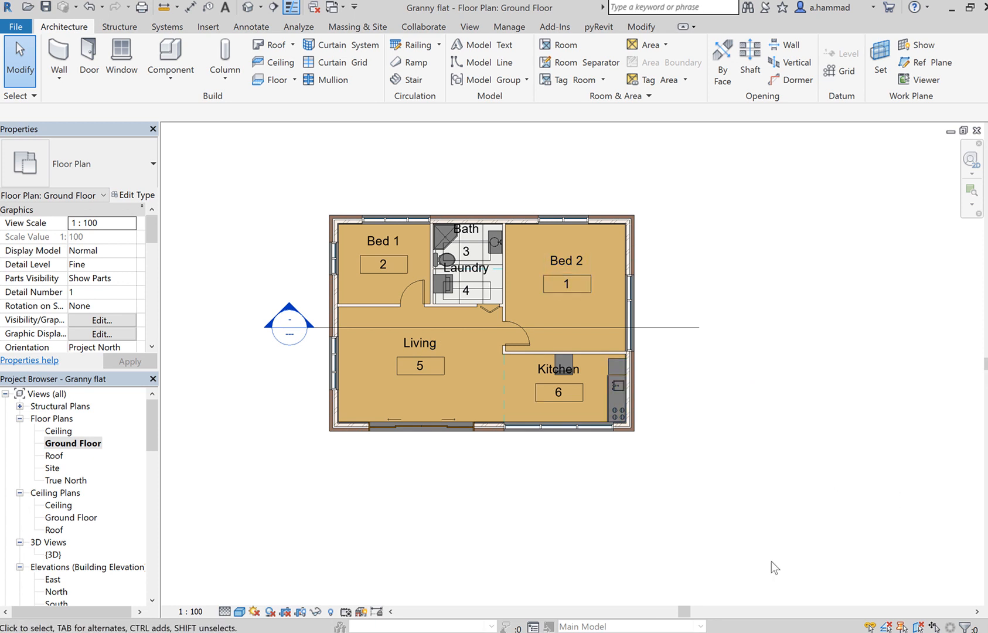
mouse_move(708, 546)
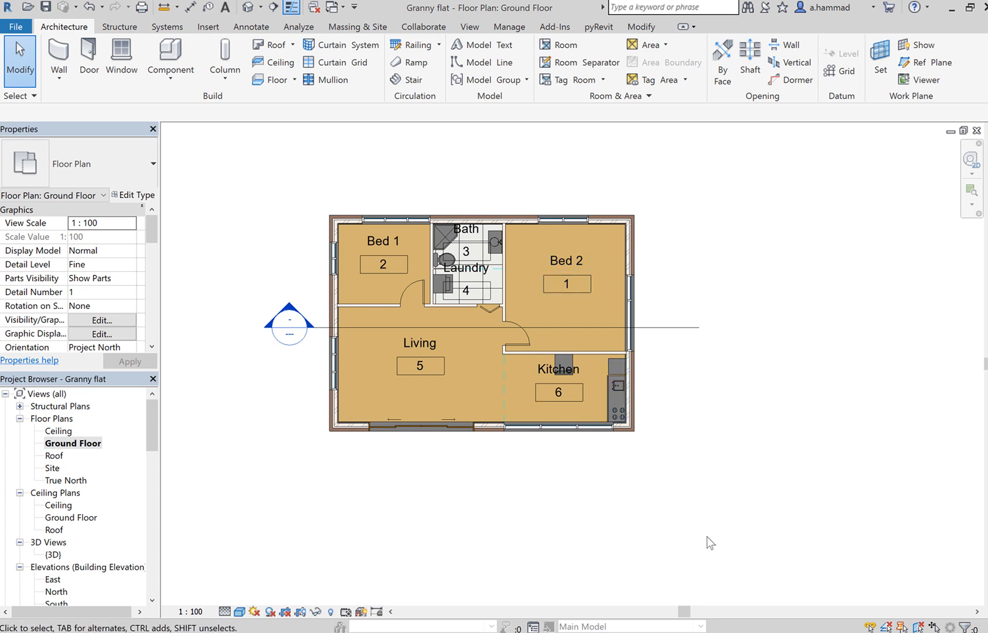
mouse_move(679, 382)
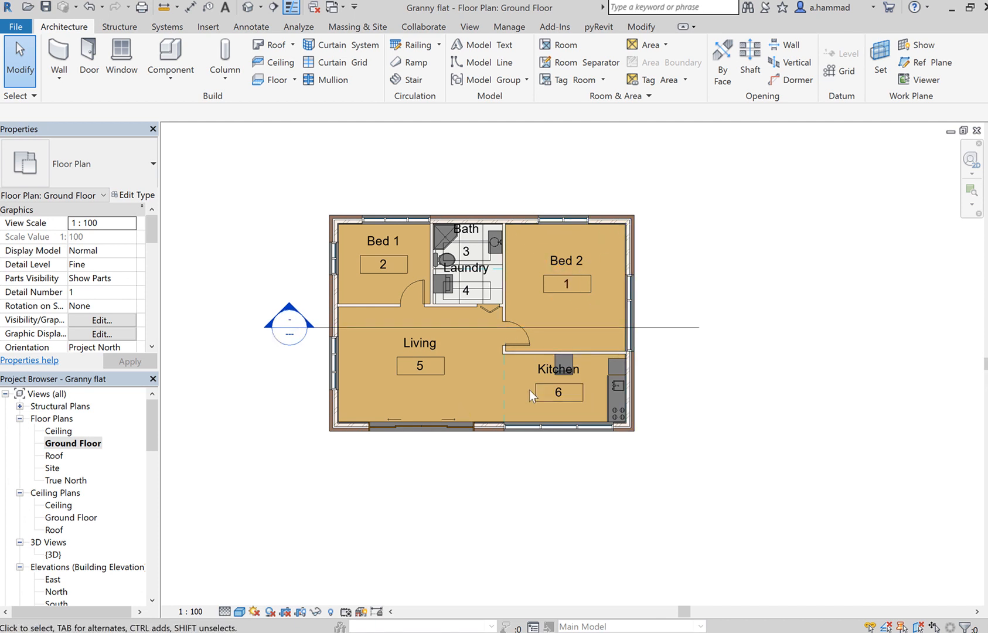
mouse_move(834, 445)
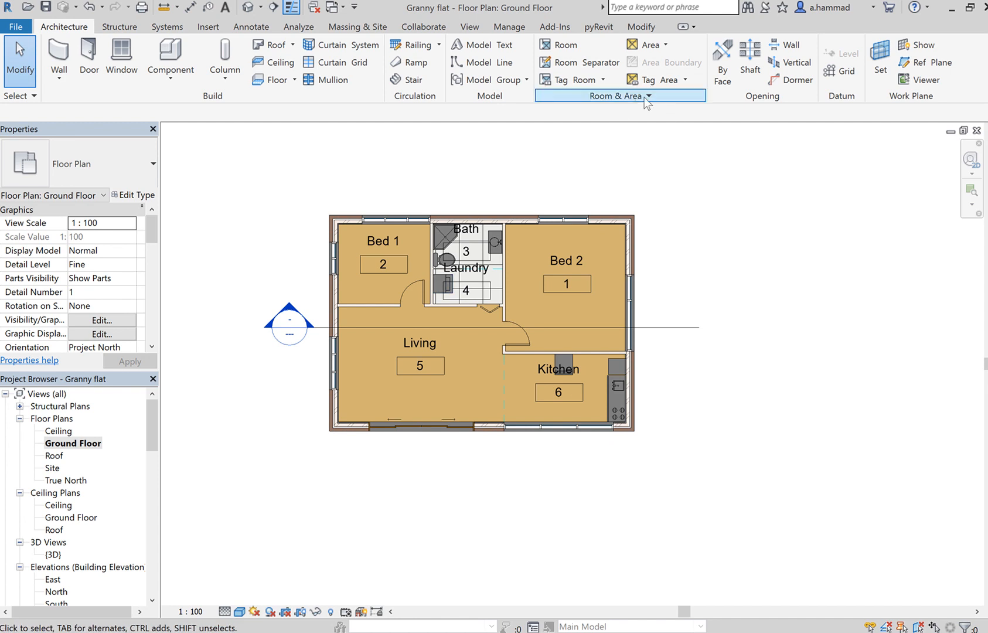
mouse_move(655, 105)
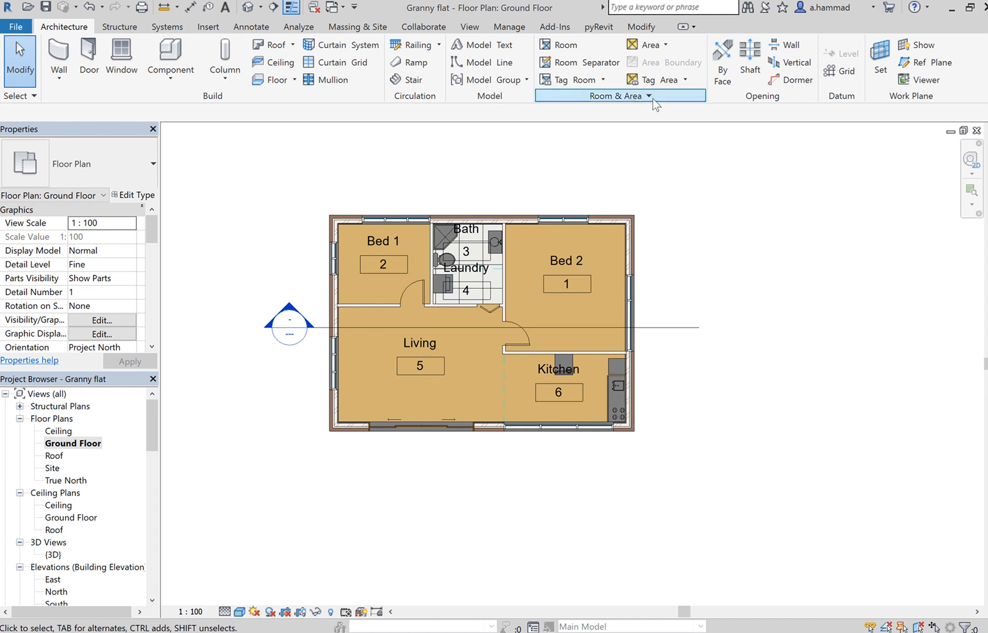
Step: Switch the Rooms Number Legend colour scheme's colouring parameter from Name to Number
click(648, 95)
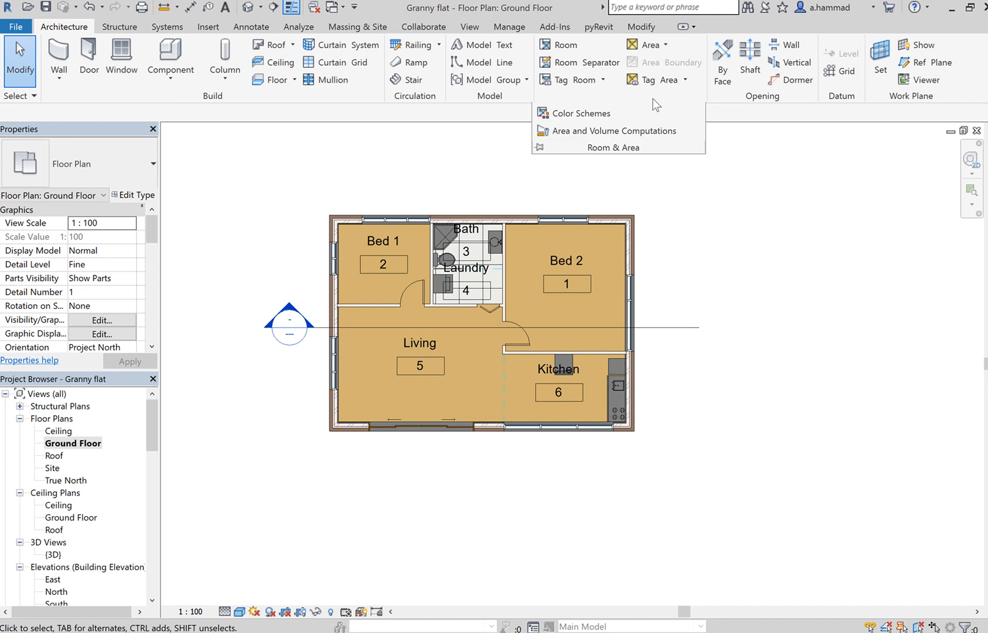
mouse_move(581, 113)
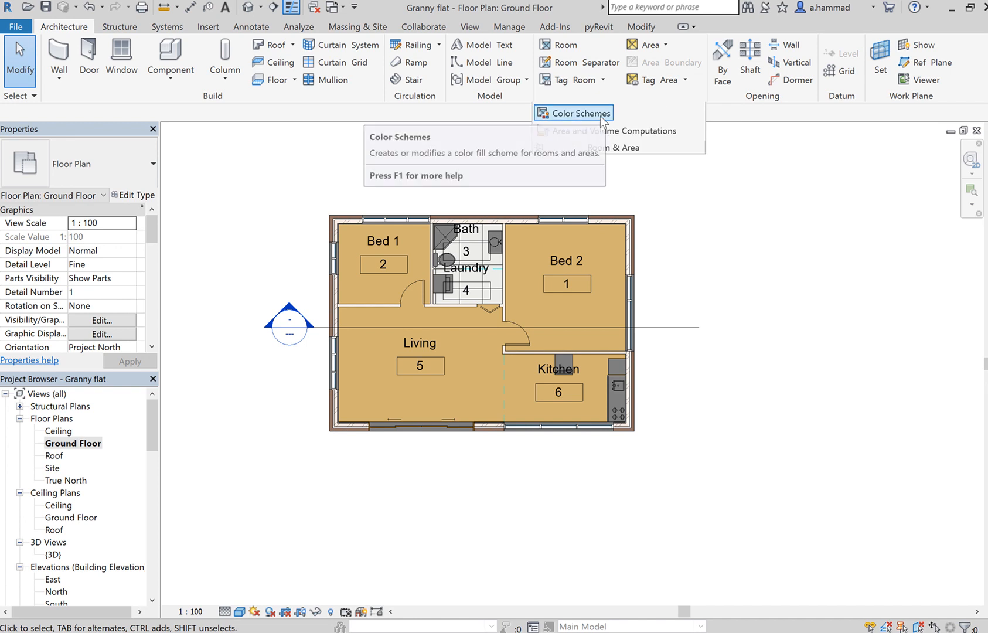
click(579, 114)
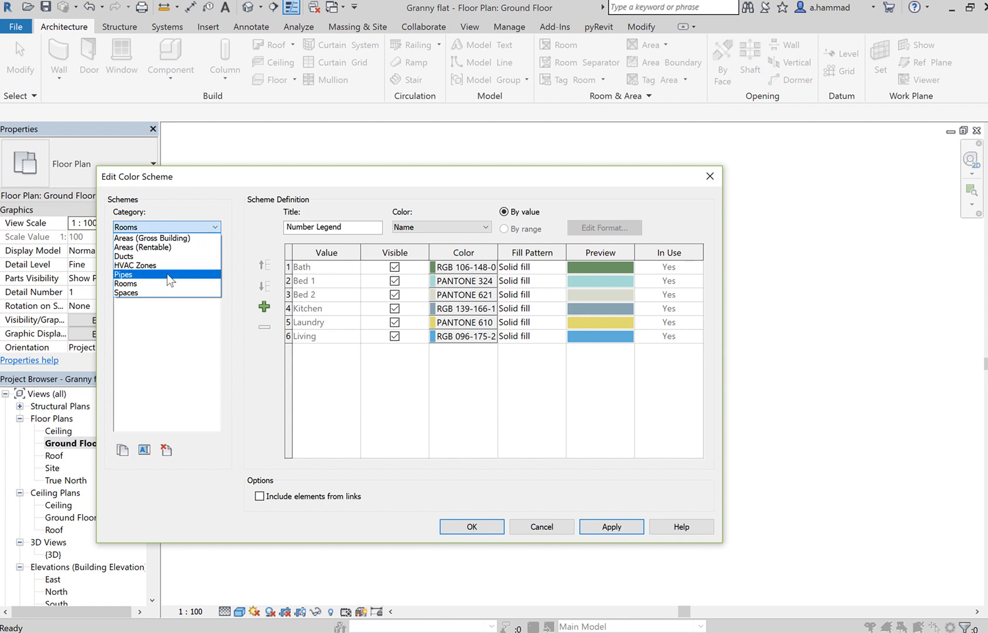
click(125, 292)
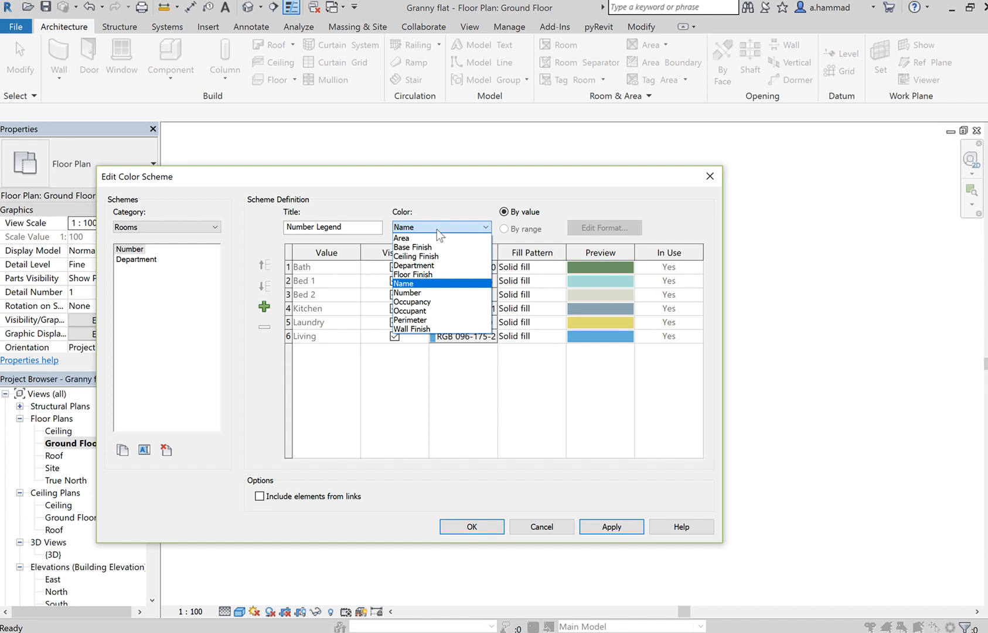
mouse_move(444, 229)
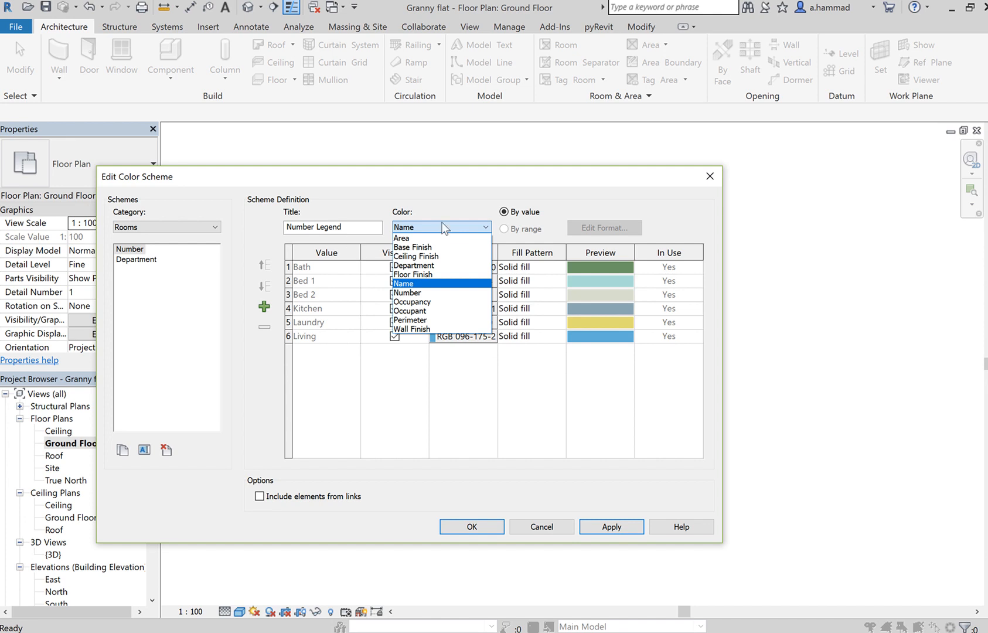
mouse_move(440, 288)
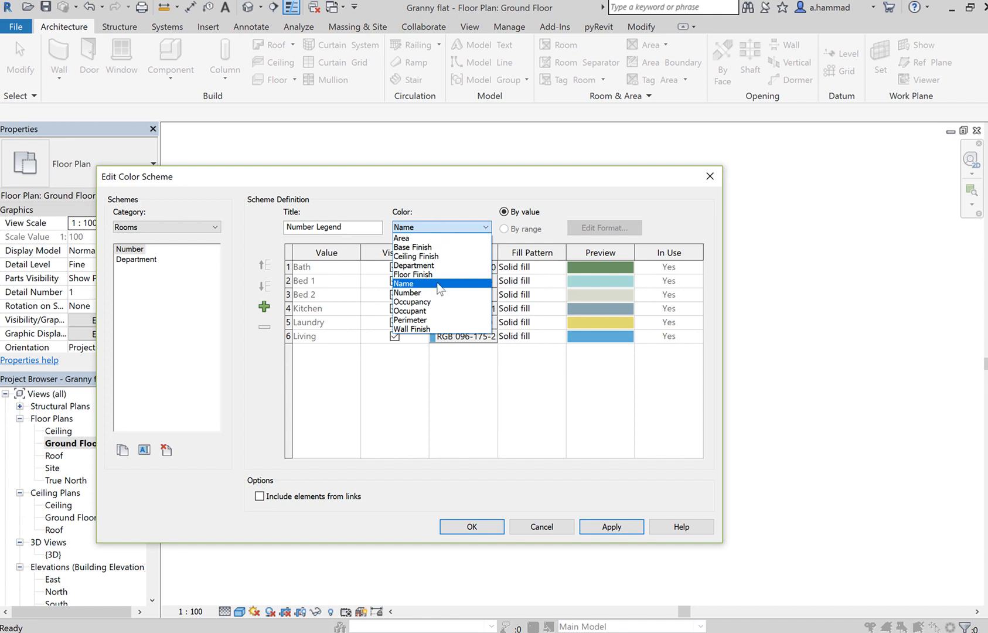
mouse_move(423, 290)
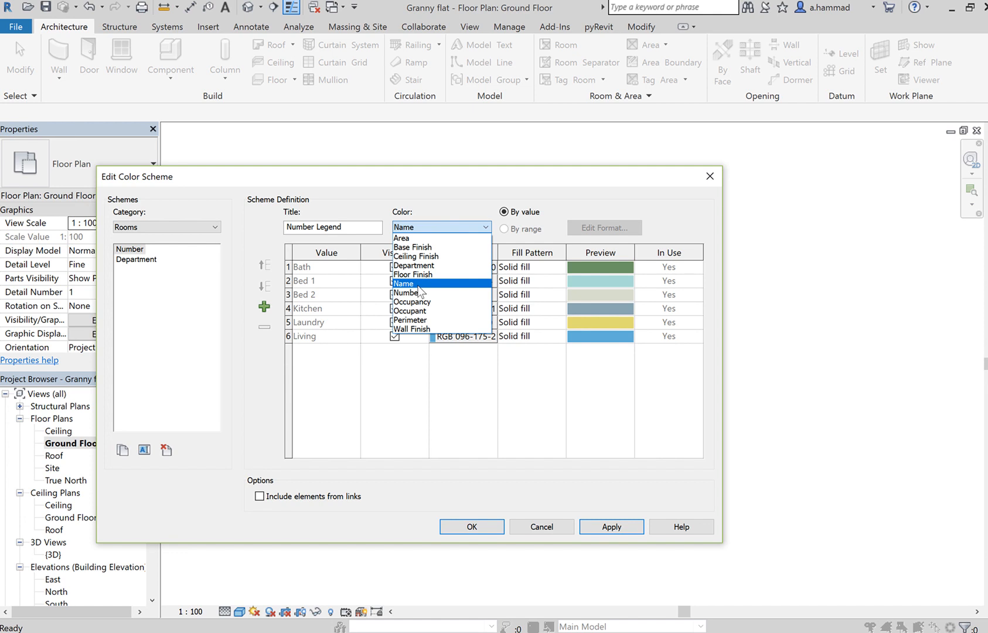
click(407, 292)
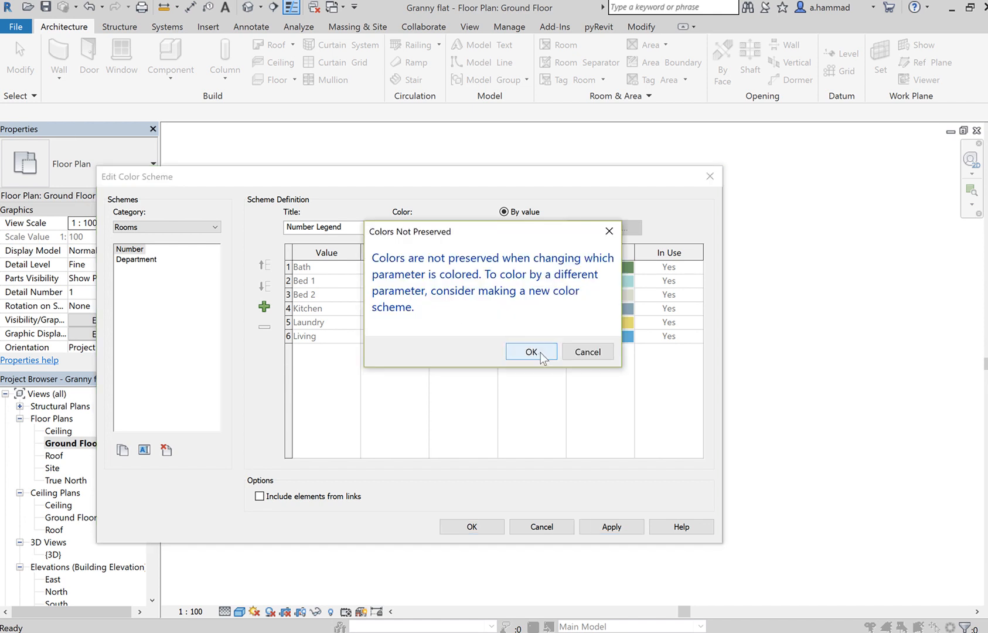
Step: Accept the colours-not-preserved warning and remove the unused Bath value from the legend
click(531, 352)
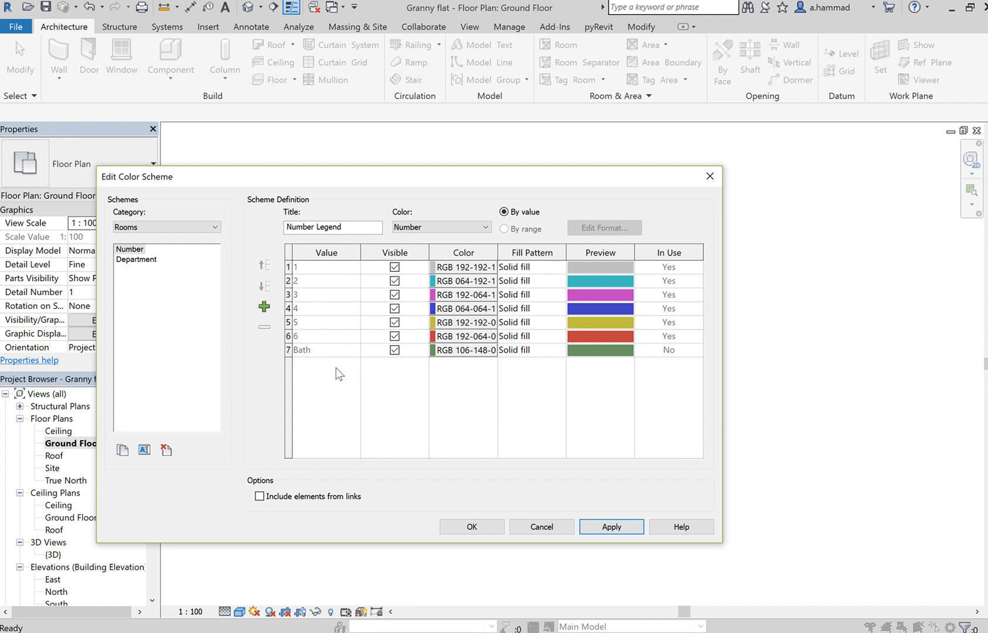
mouse_move(310, 256)
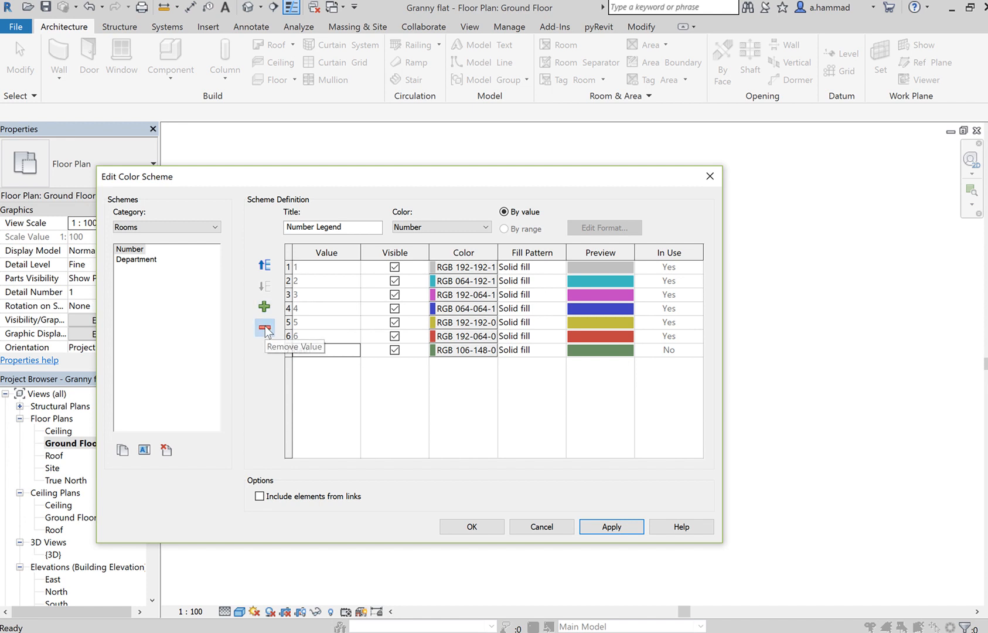
click(264, 327)
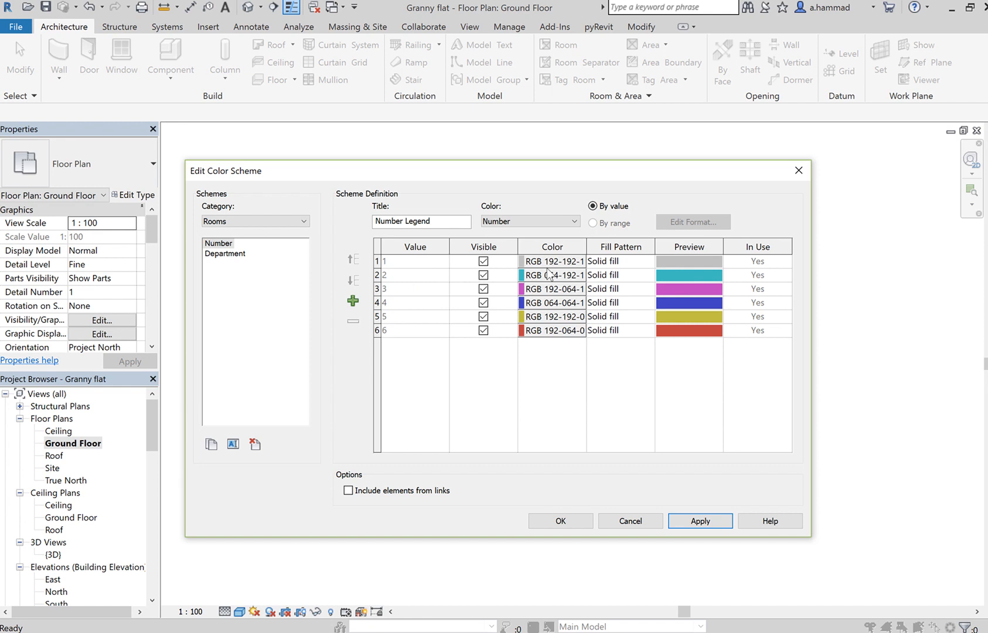
Step: Darken the grey for room number 1 and apply the Number colour scheme
click(554, 261)
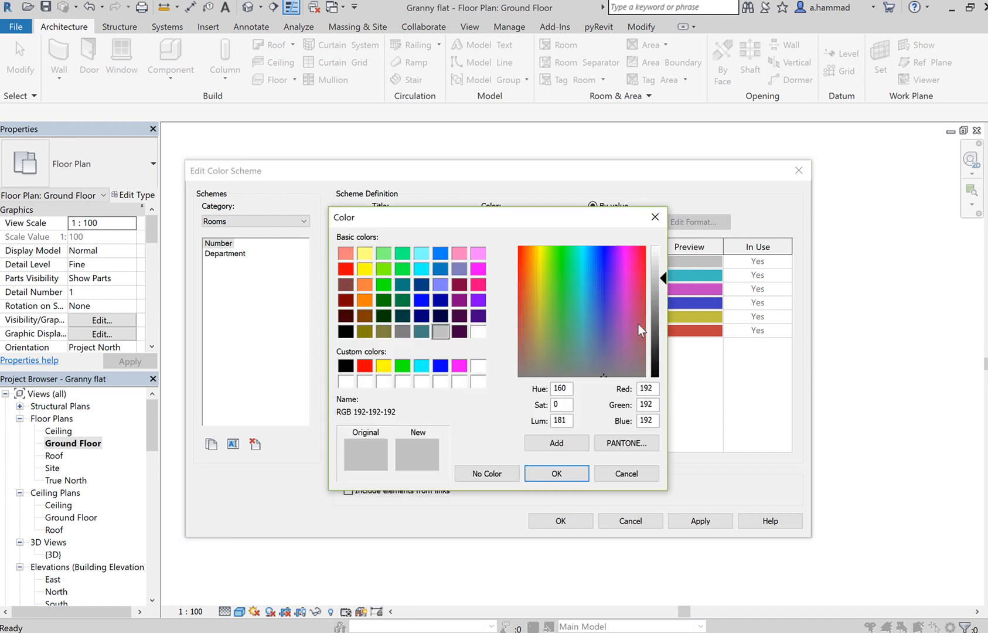
drag(663, 277, 663, 318)
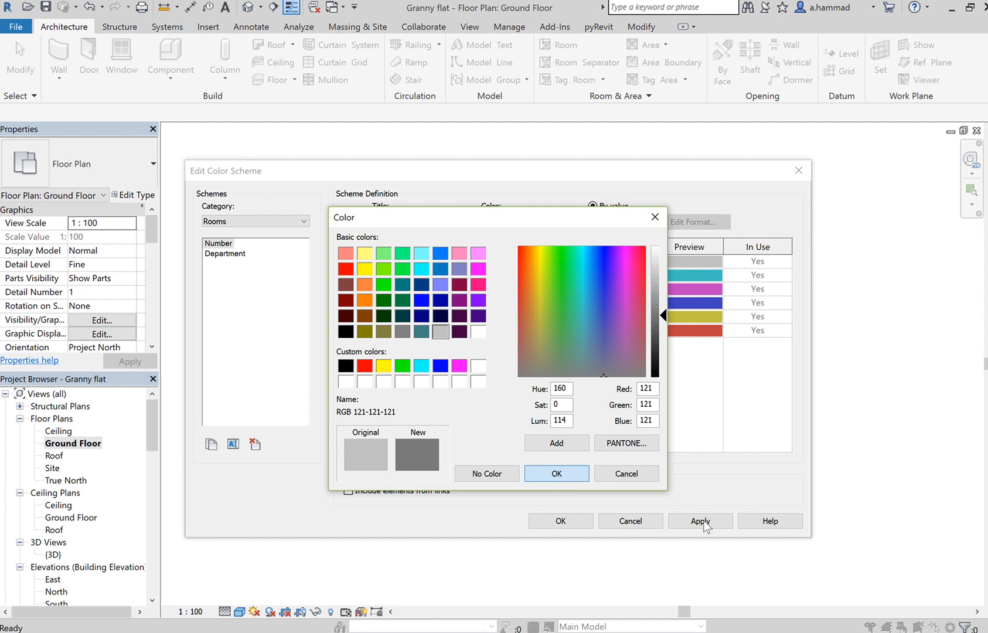
click(556, 473)
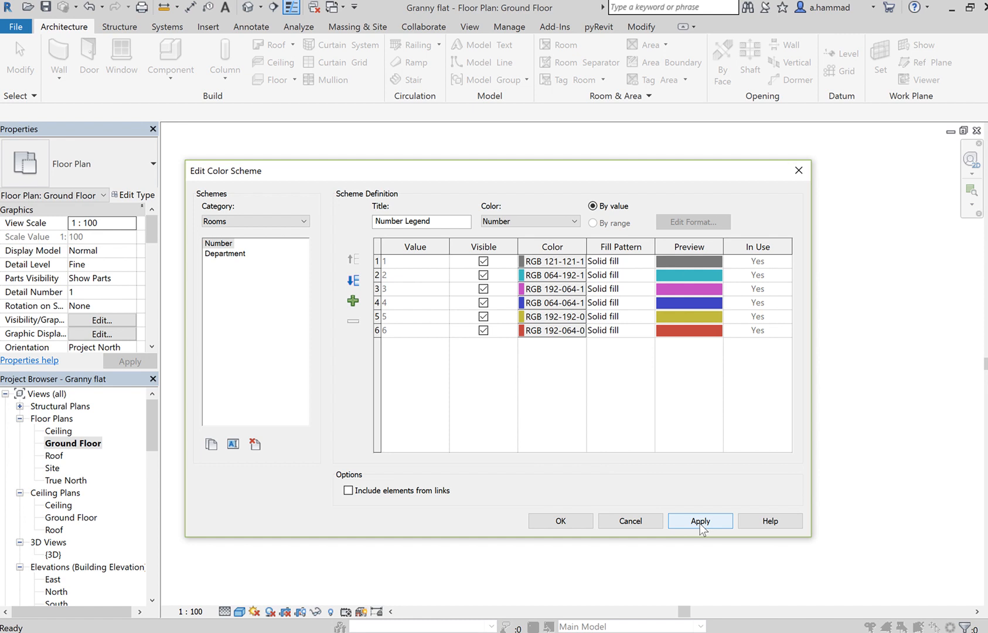
click(700, 521)
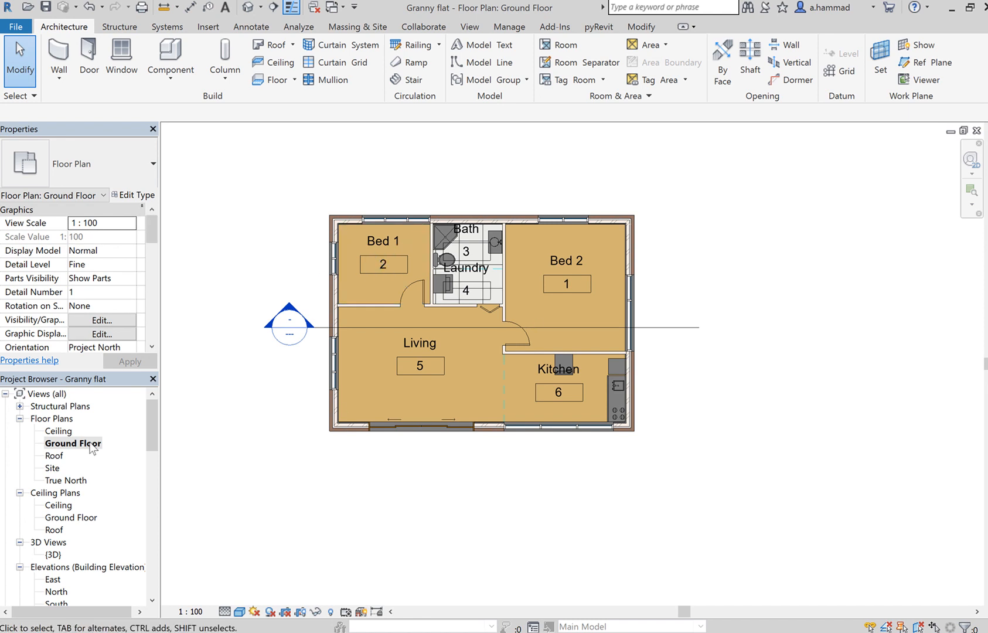
Step: Duplicate the Ground Floor plan with detailing, then bring up the copy's context menu
right_click(72, 443)
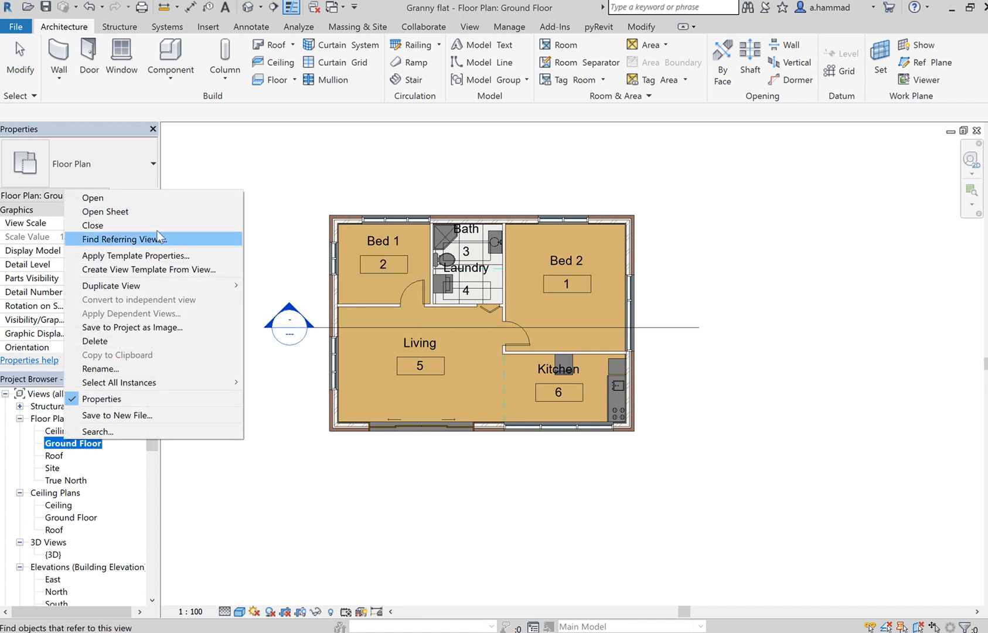
mouse_move(111, 285)
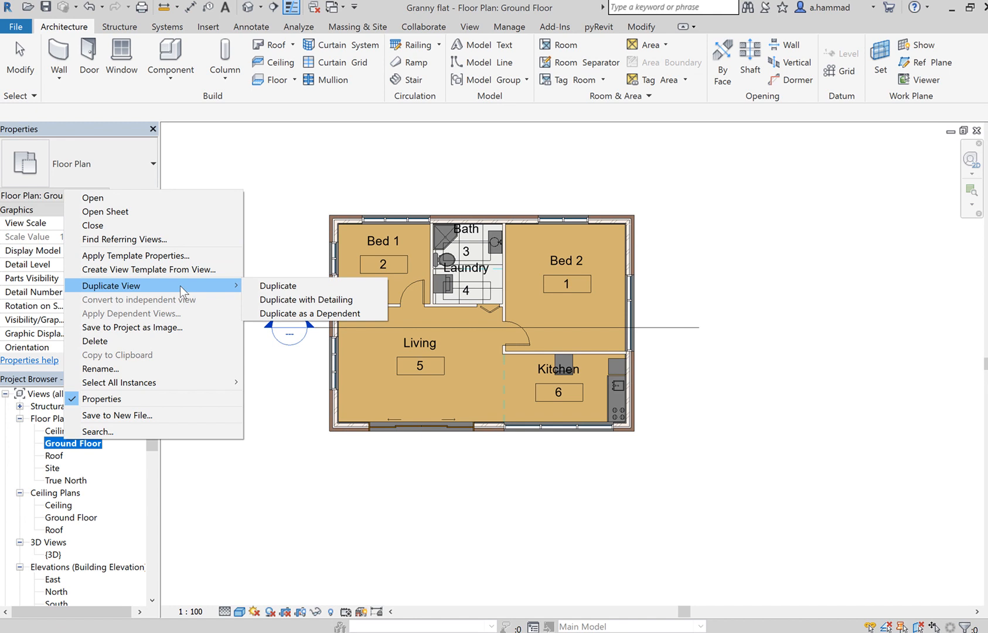
mouse_move(317, 300)
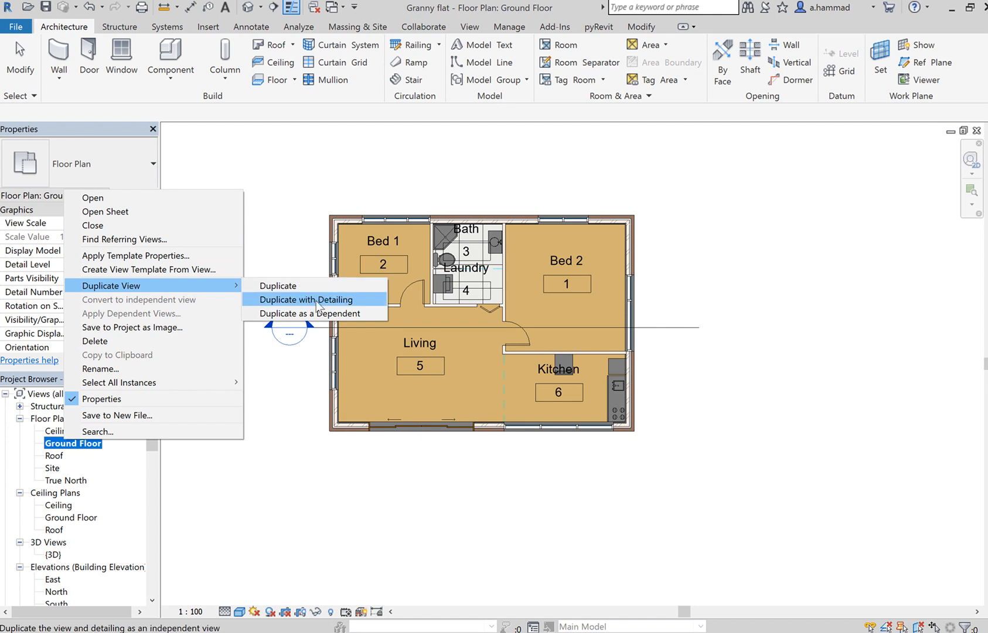
click(305, 299)
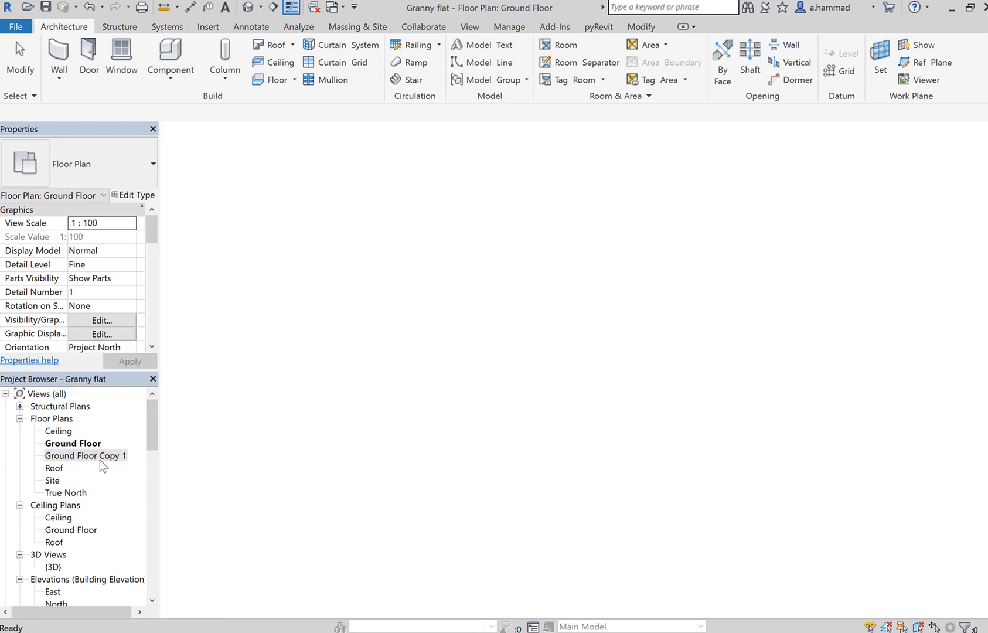
right_click(85, 455)
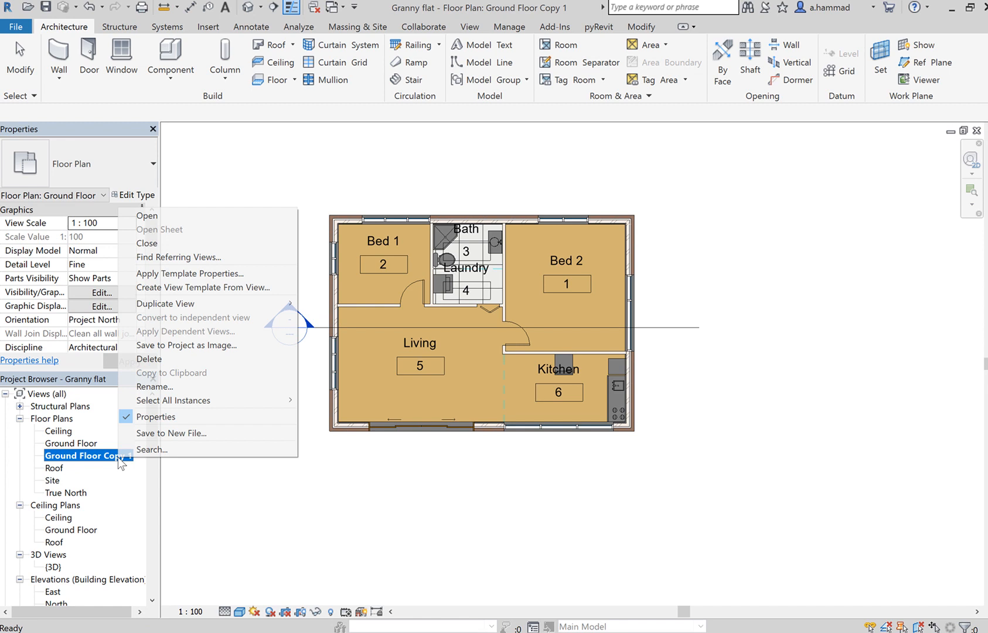
mouse_move(204, 297)
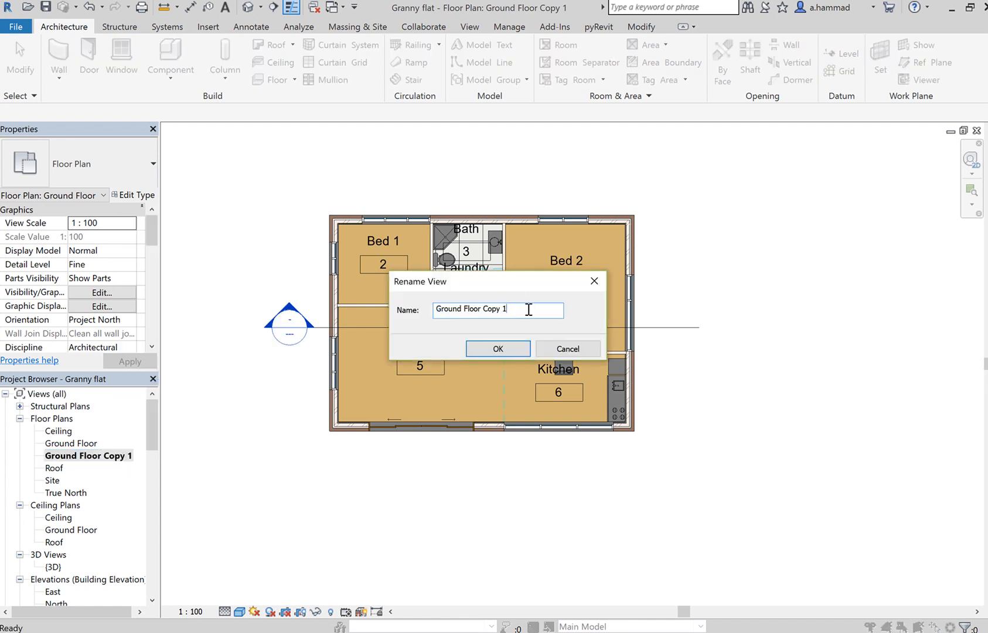
Step: Rename the duplicated plan to 'Ground Floor-Colour Coded'
text(Ground Floor-)
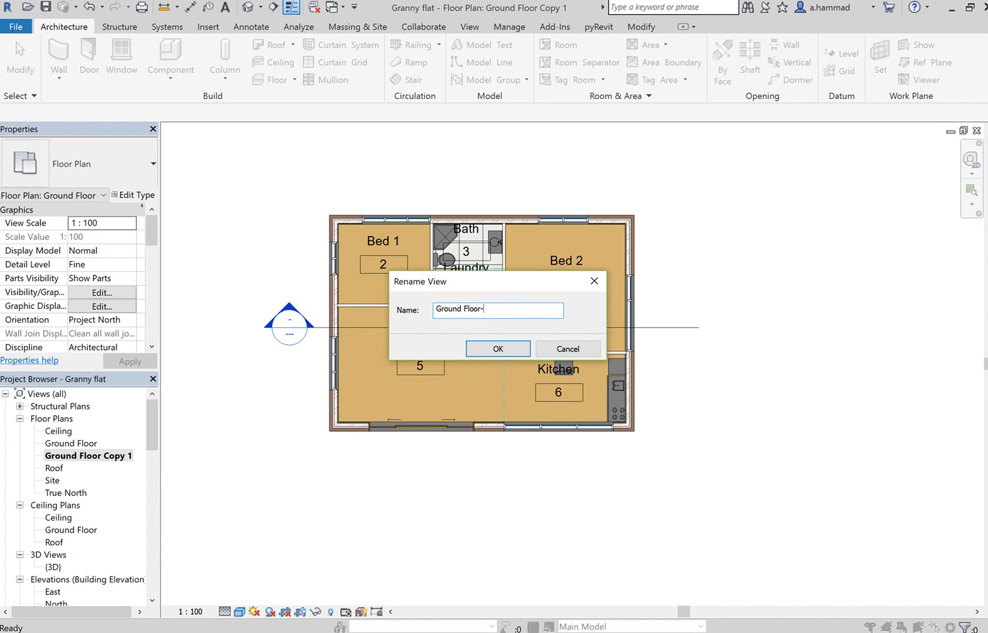
text(Colour Coded)
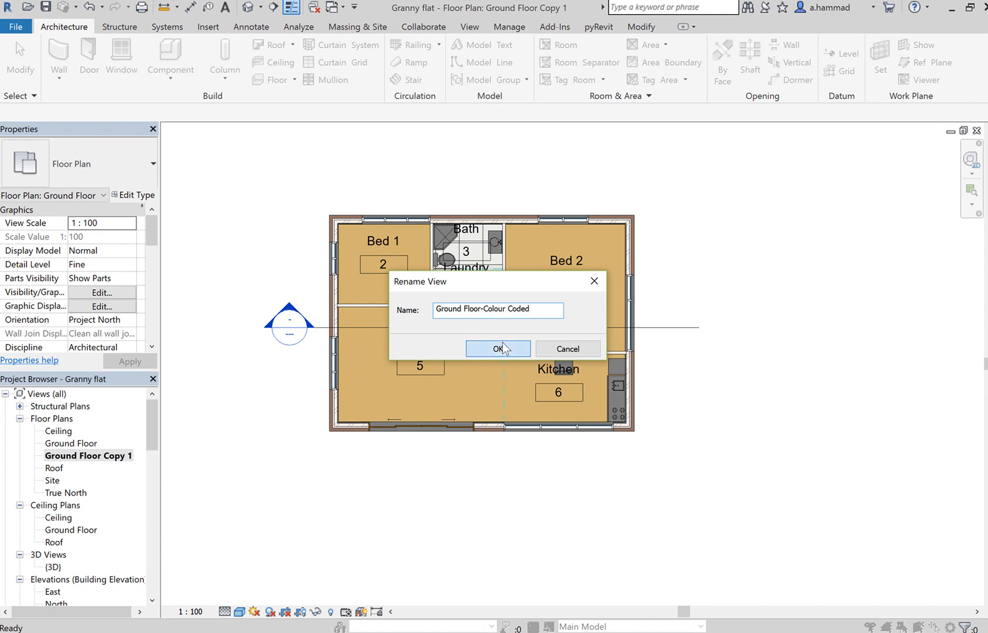
click(497, 348)
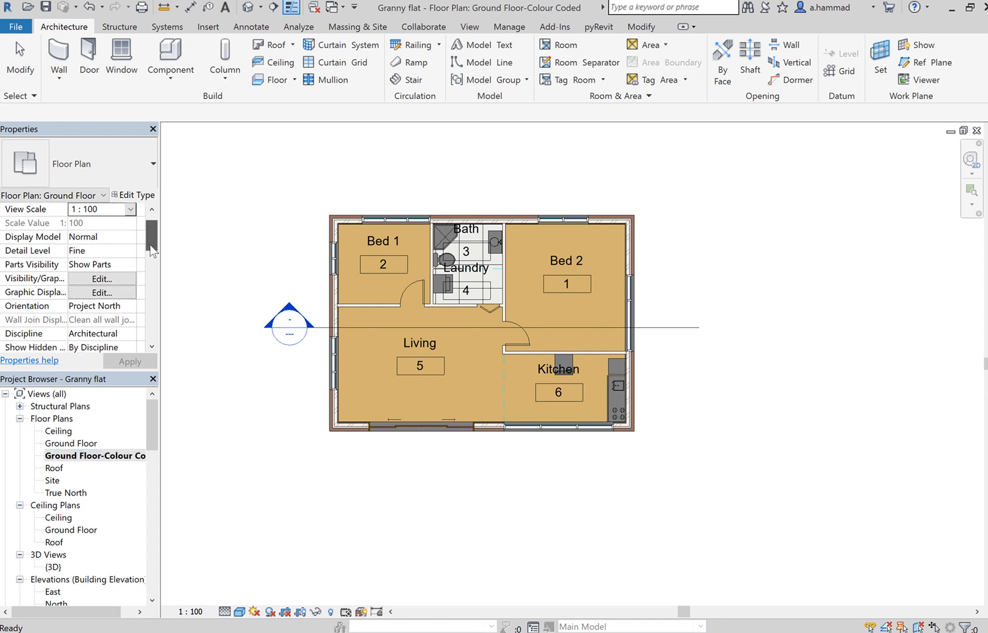
Step: Assign the Rooms Number colour scheme to this view in Properties
scroll(down, 3)
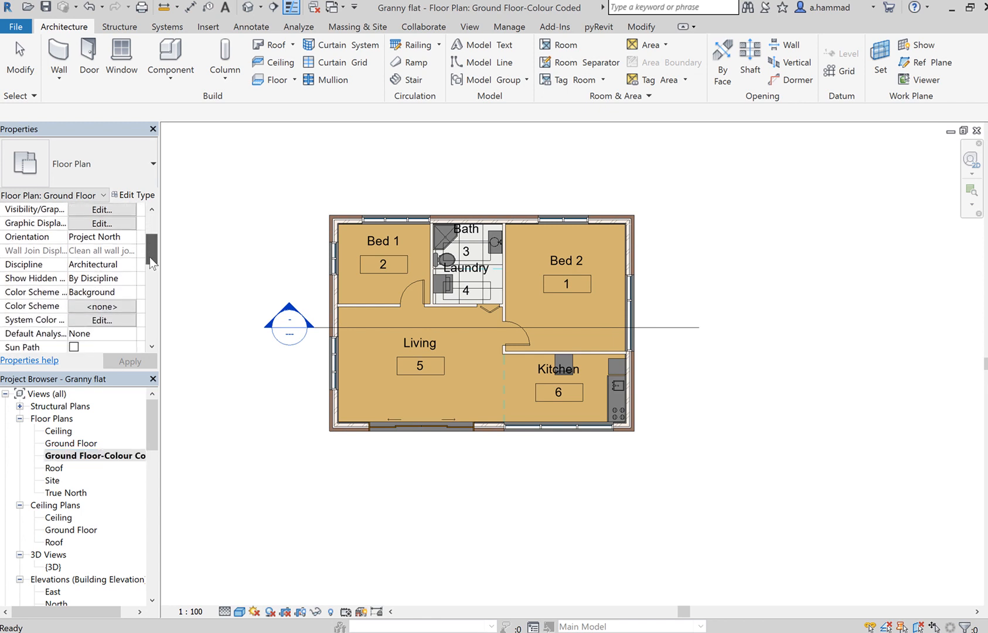
mouse_move(95, 315)
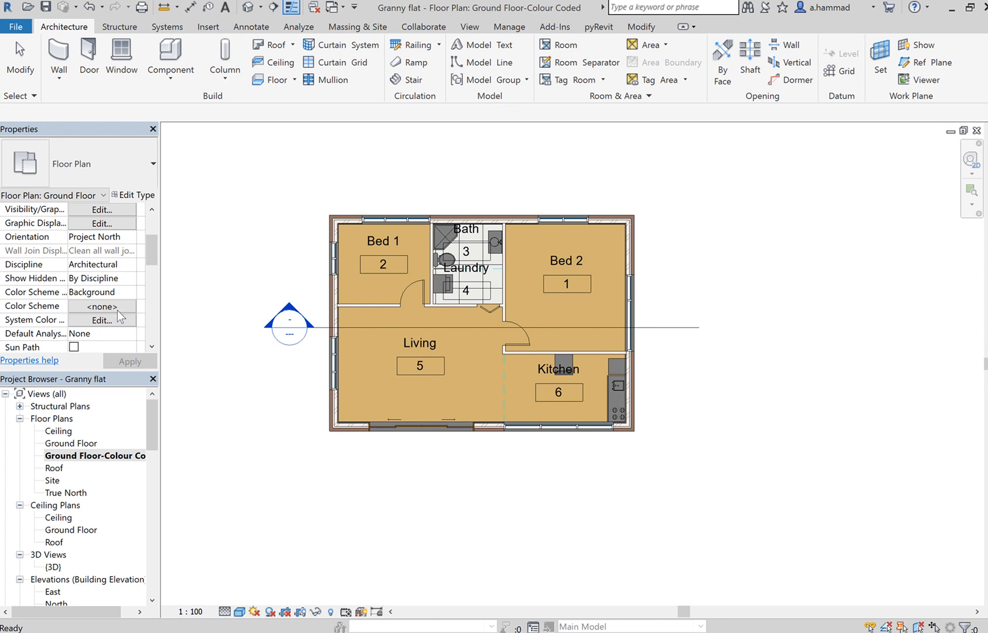
click(102, 306)
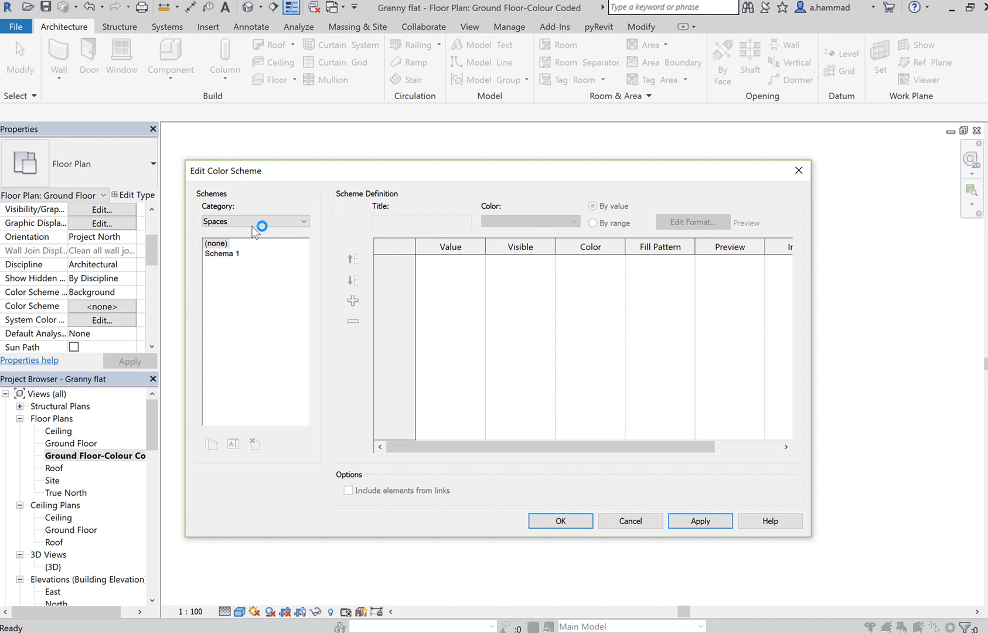
click(255, 221)
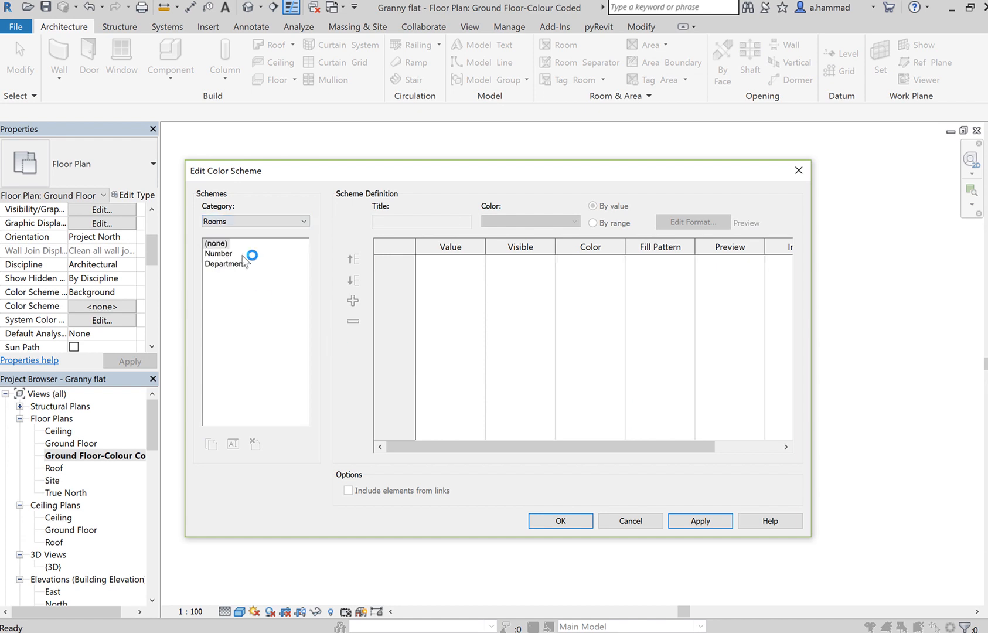
click(218, 253)
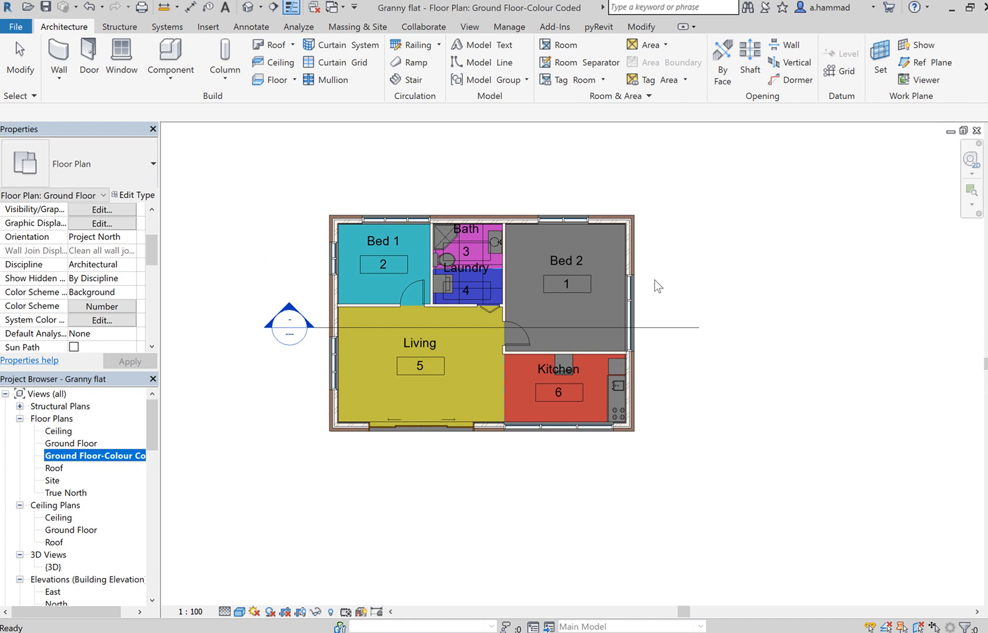
mouse_move(602, 239)
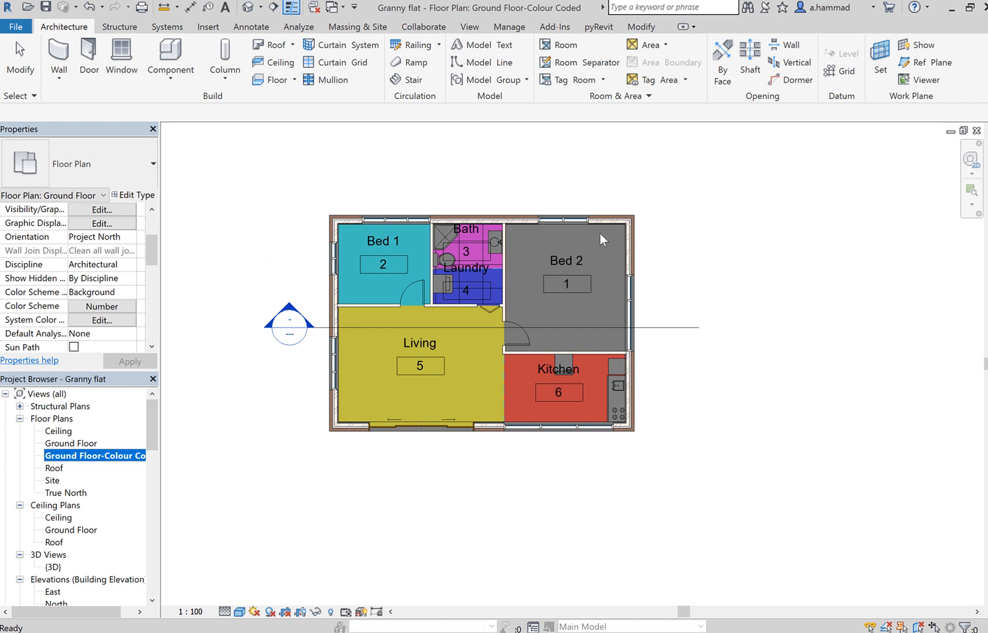
mouse_move(665, 366)
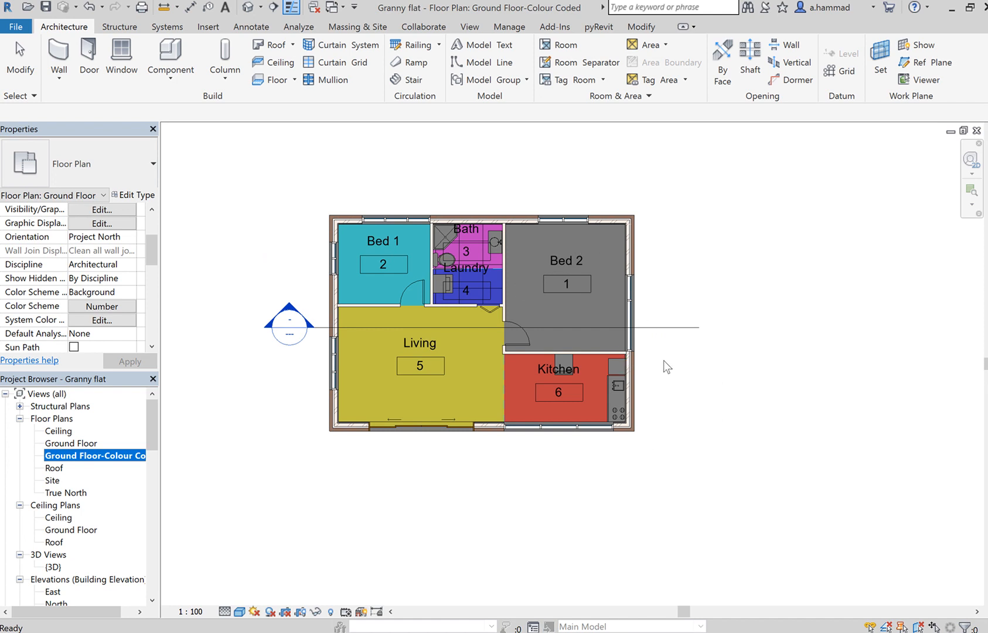
mouse_move(804, 271)
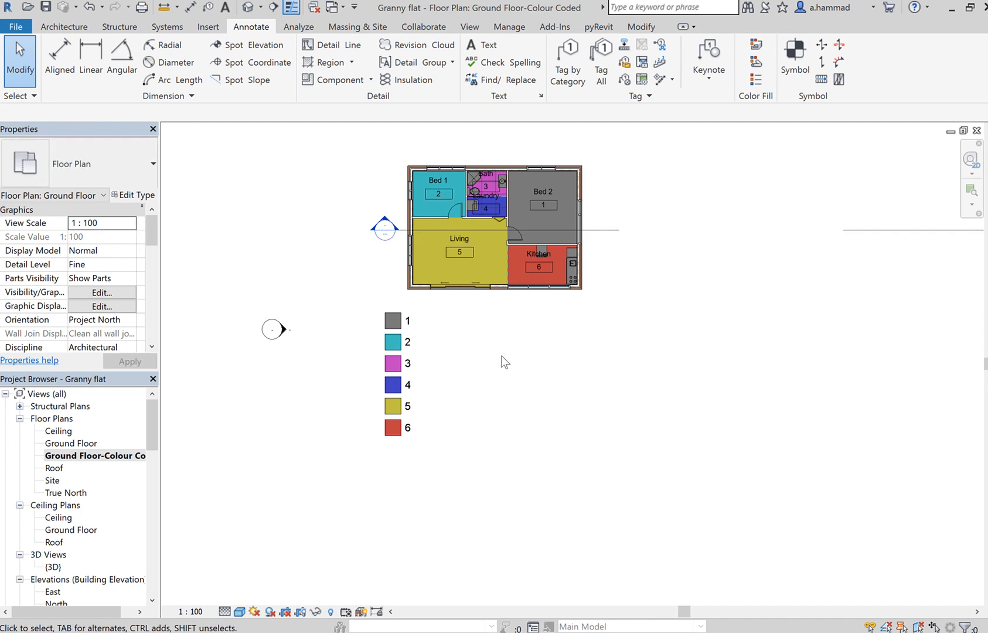
Step: Select the room number colour legend placed below the plan
click(391, 320)
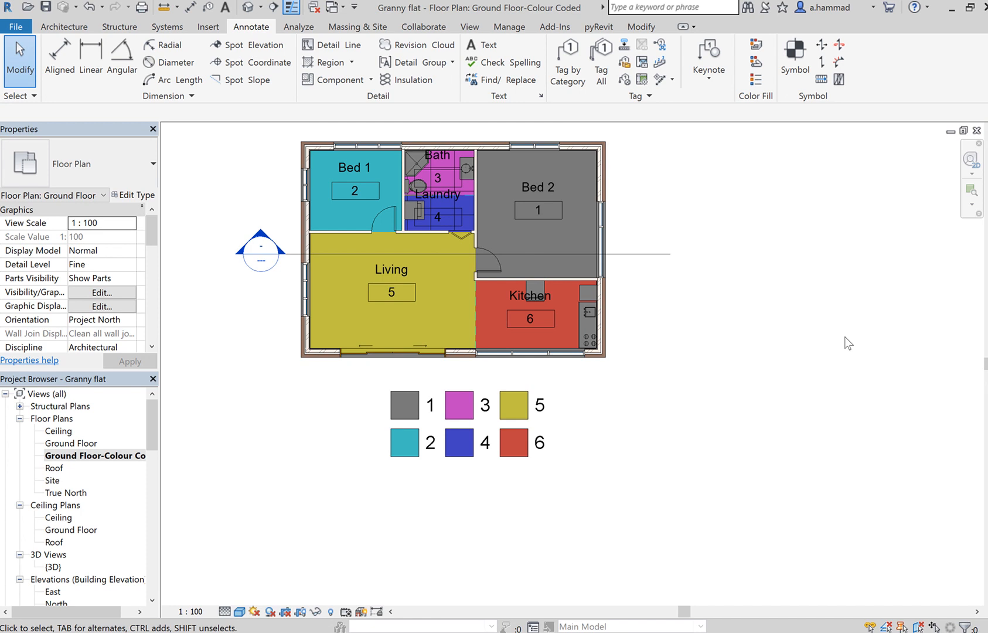
mouse_move(882, 388)
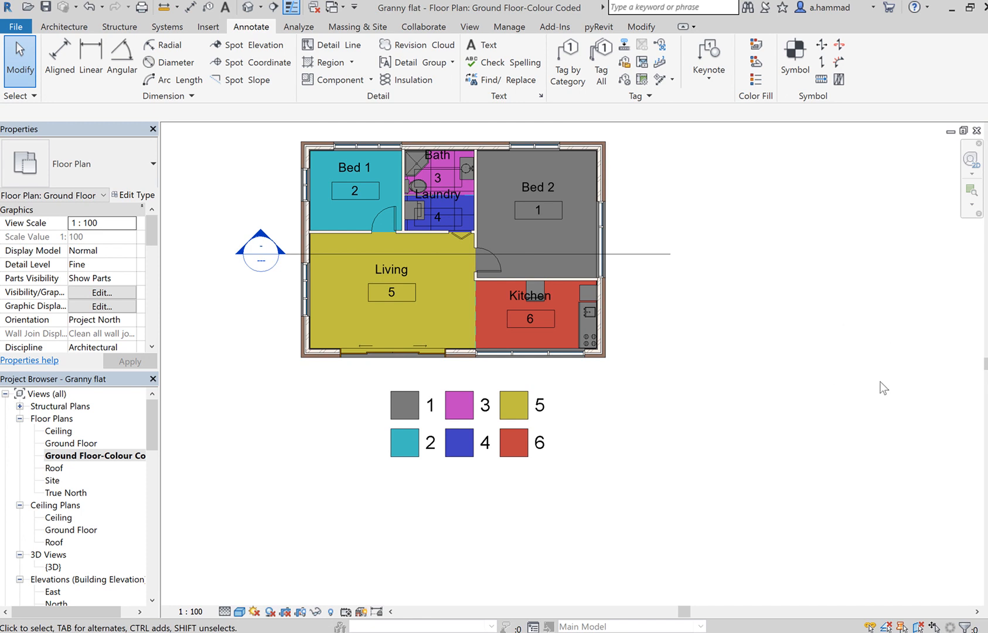